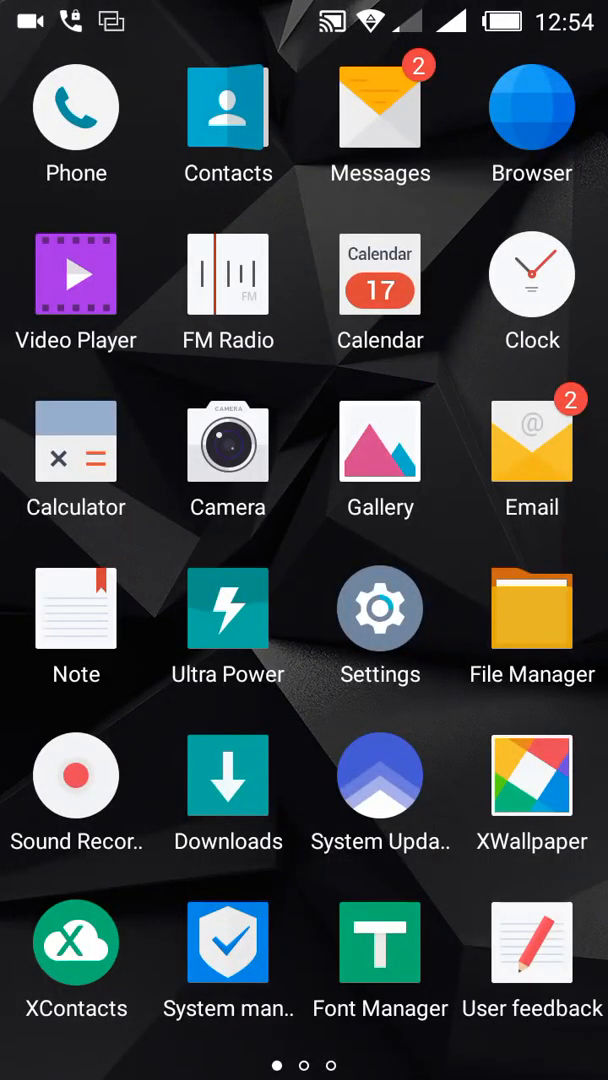
Step: Search Play Store for 'winbox' and scroll through the matching apps, Mikro Winbox first
scroll(left, 3)
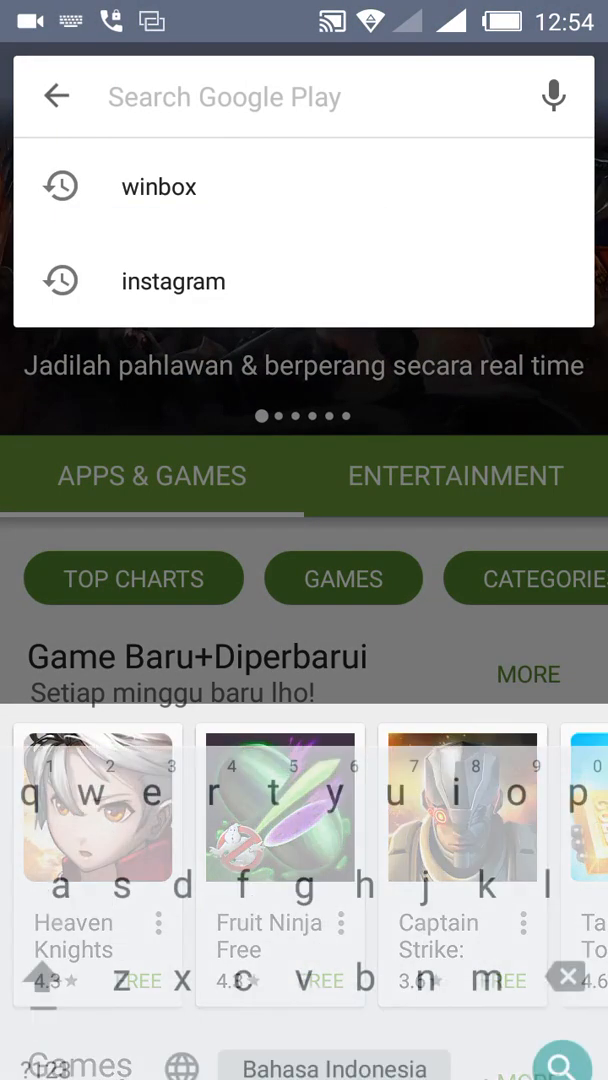
text(inbox)
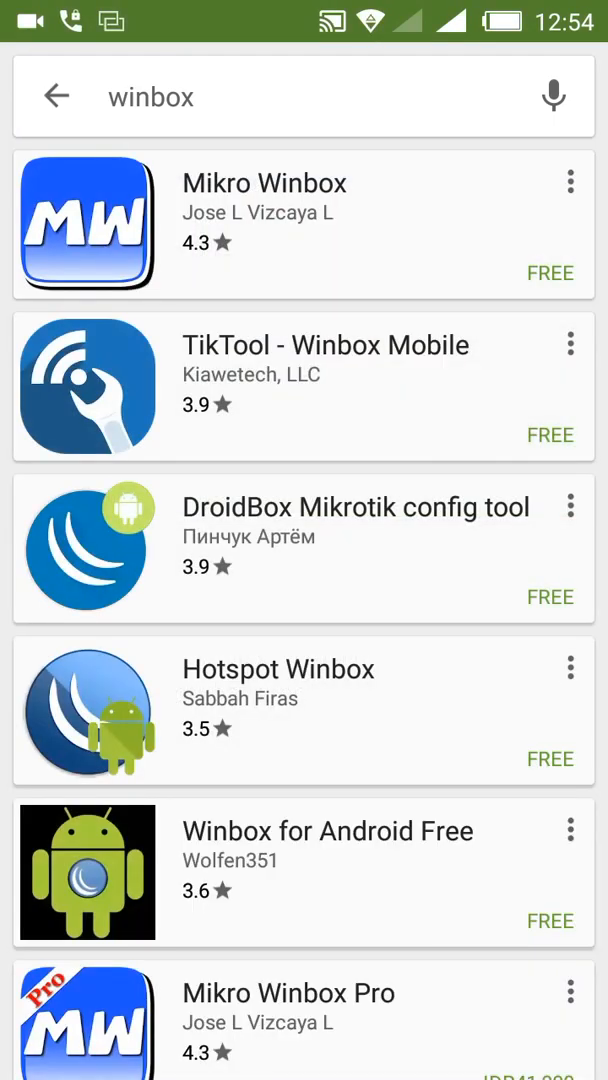
scroll(down, 3)
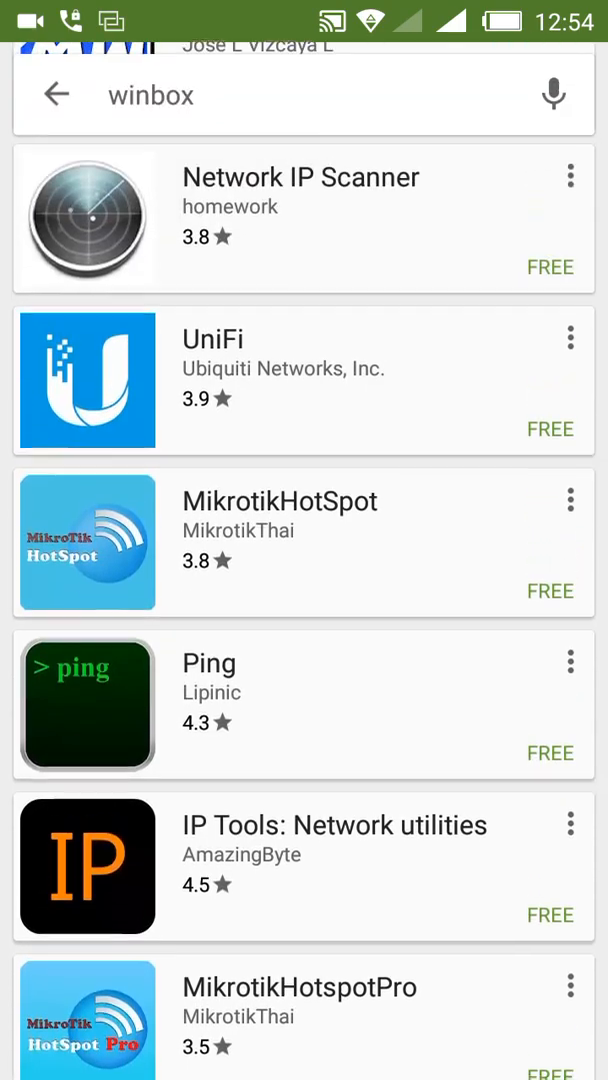
scroll(down, 3)
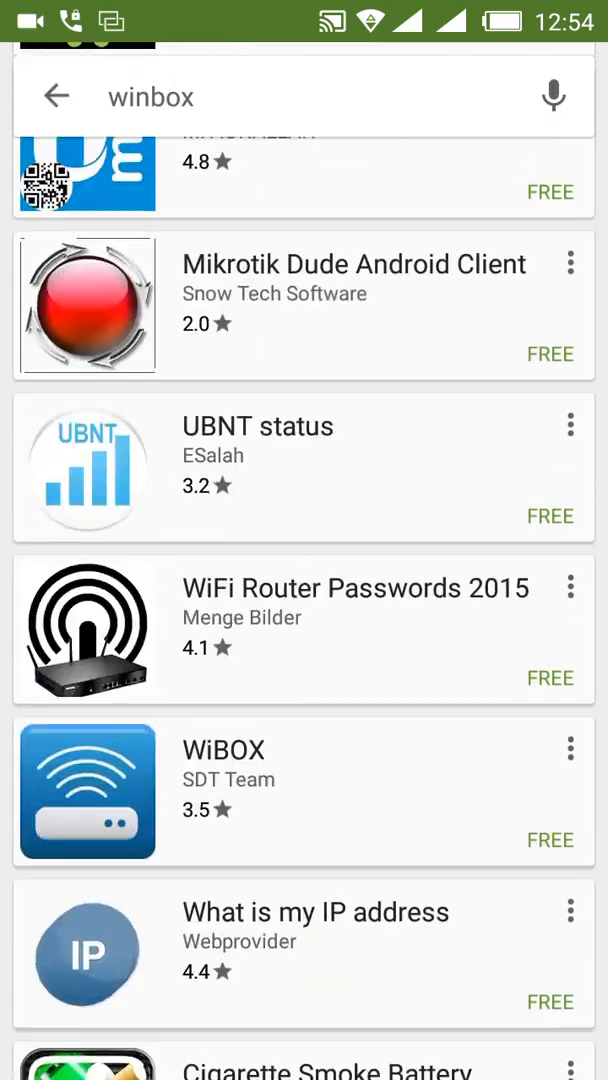
scroll(down, 3)
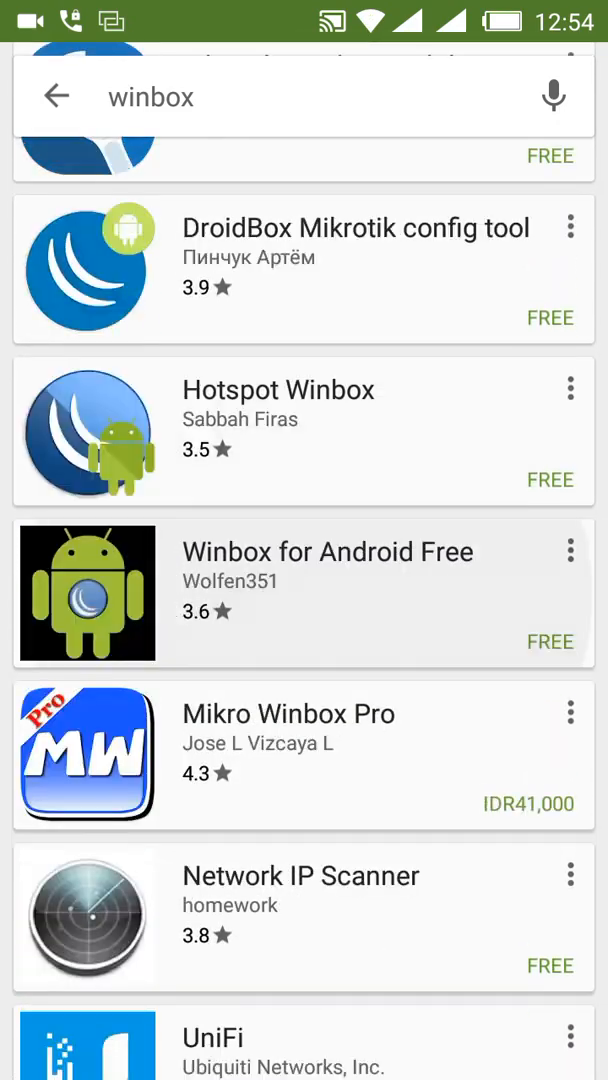
scroll(down, 3)
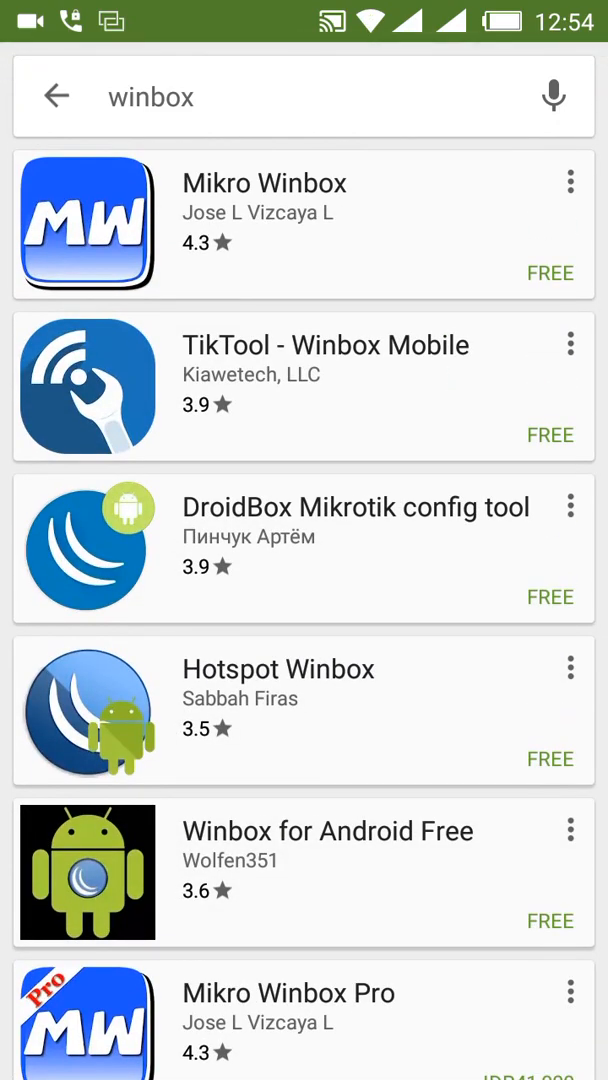
Step: Install Mikro Winbox from its details page, accepting the media access request
click(264, 184)
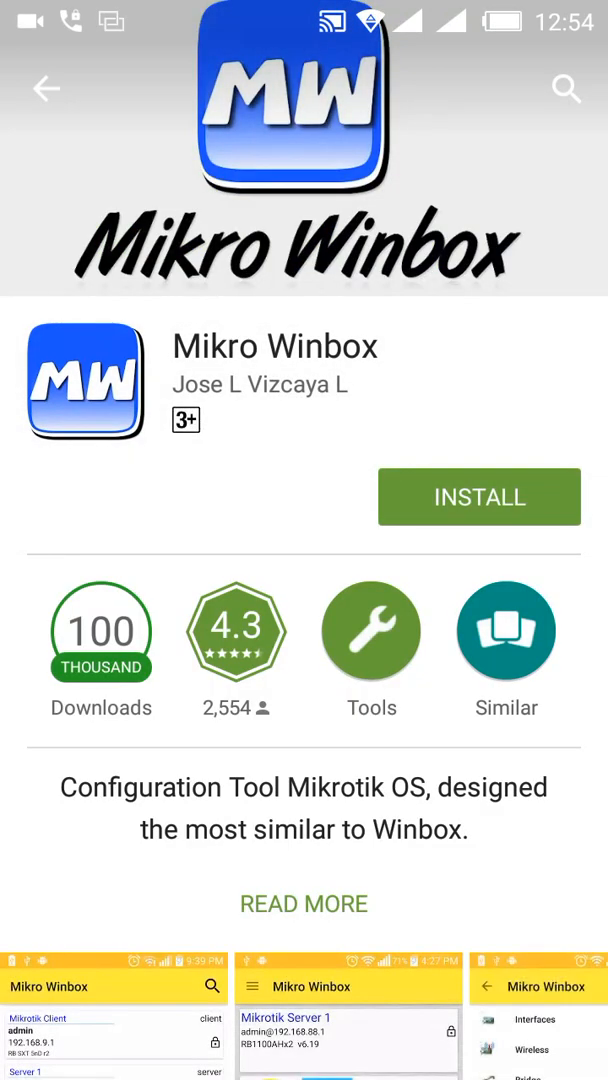
click(480, 496)
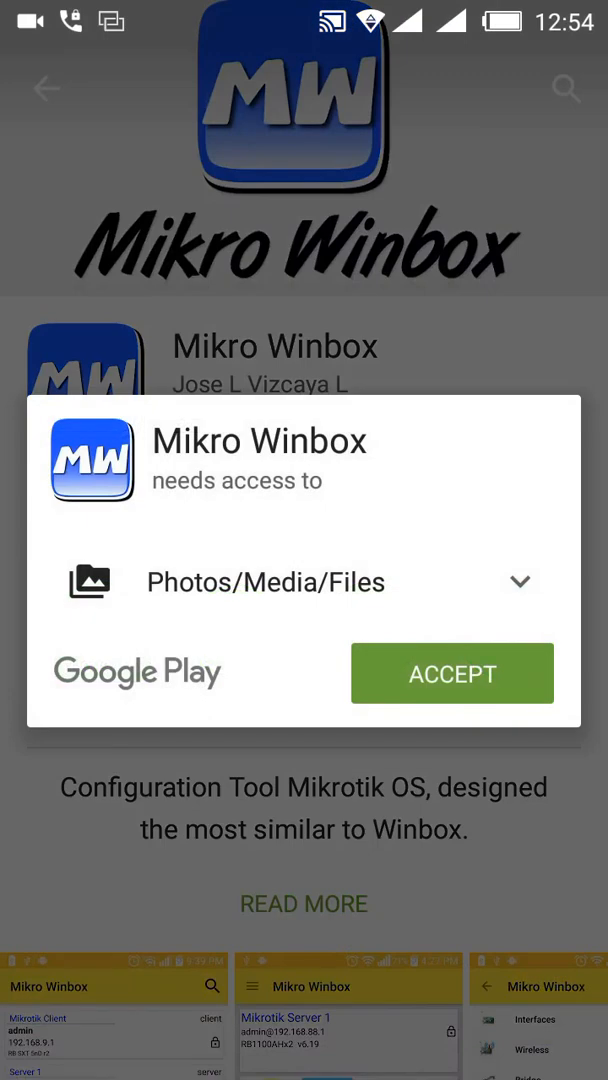
click(452, 672)
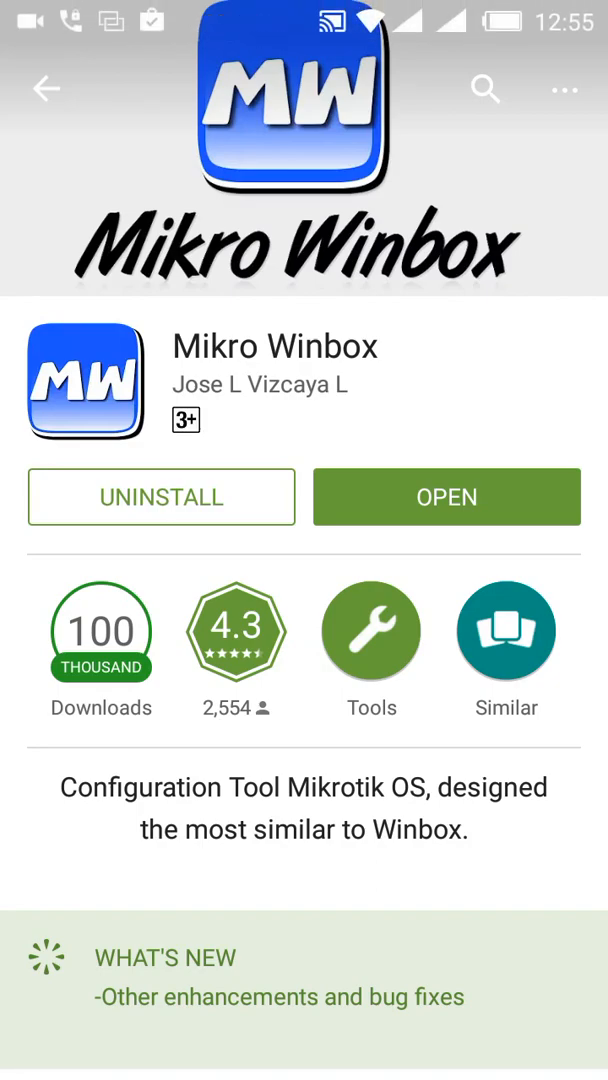
Step: Launch Mikro Winbox and decline the Pro upgrade with 'Maybe later'
click(446, 496)
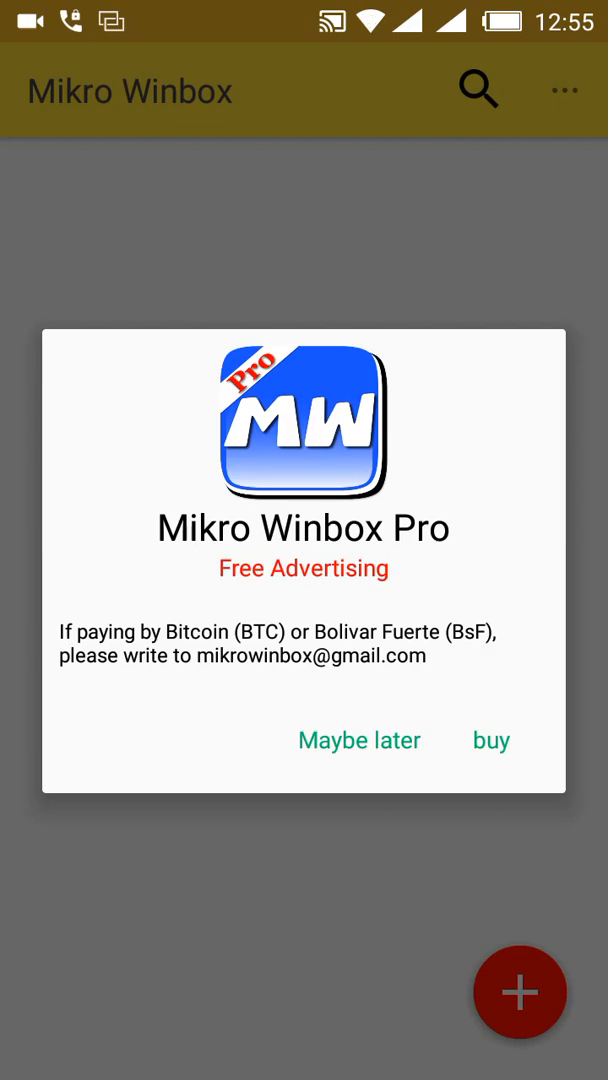
click(360, 740)
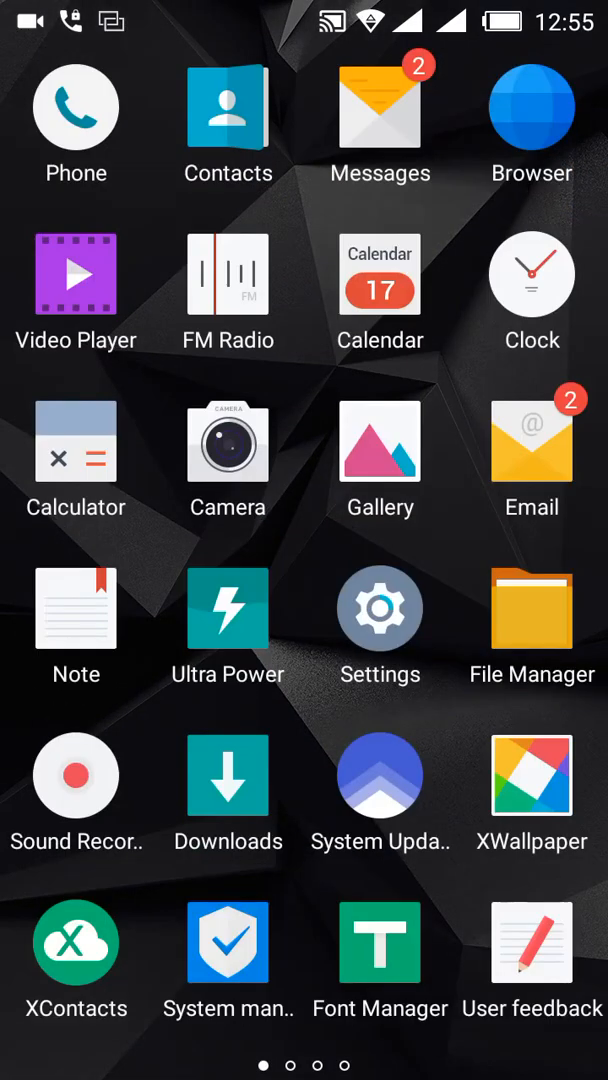
Step: Connect the phone to the MikroTik hAP Lite Wi-Fi network via Settings
click(380, 608)
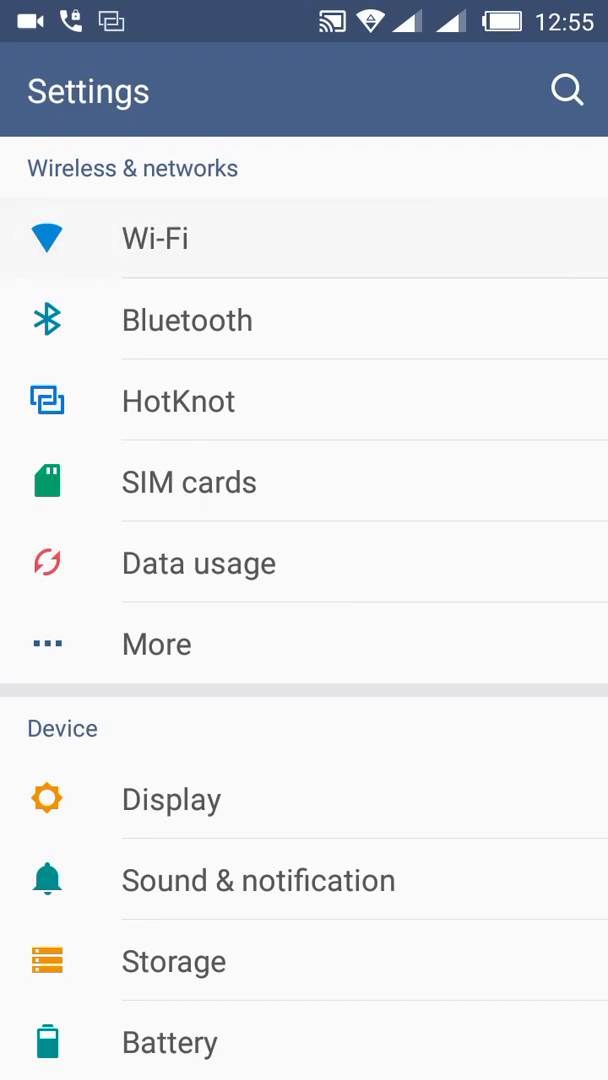
click(154, 236)
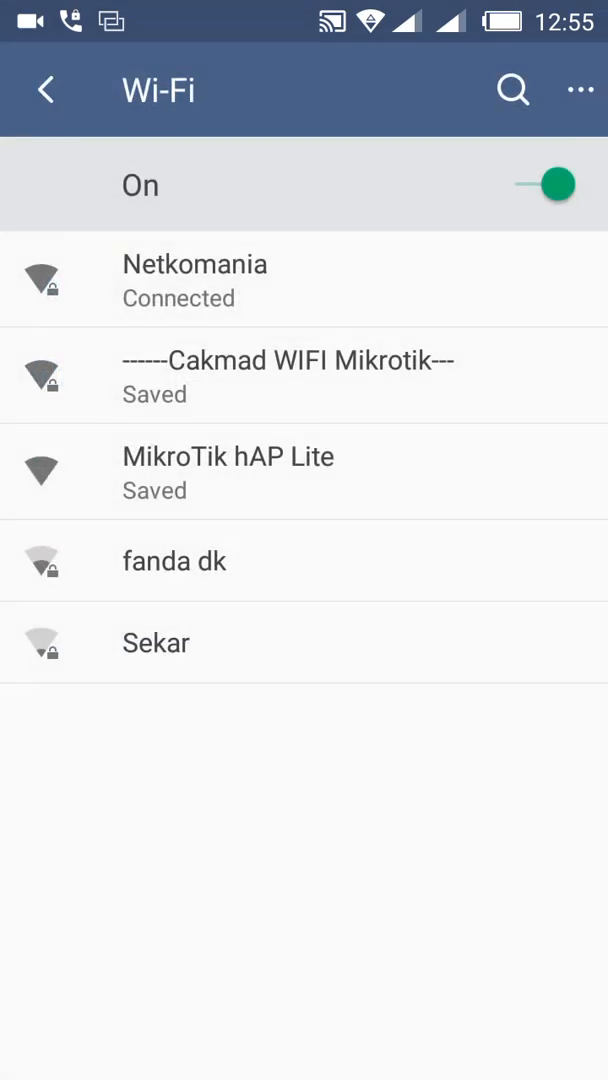
click(228, 472)
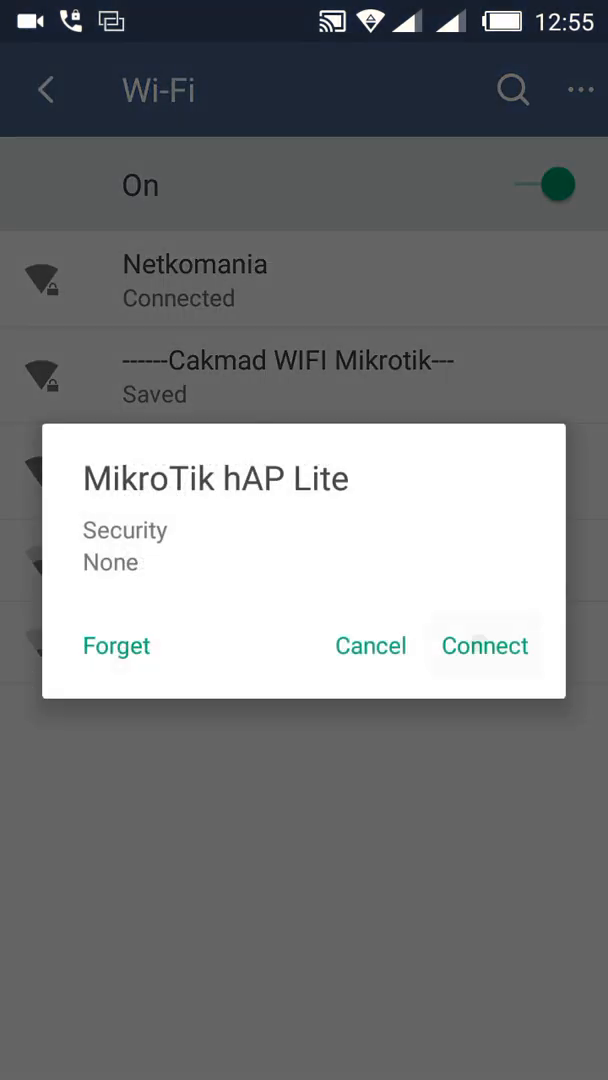
click(484, 644)
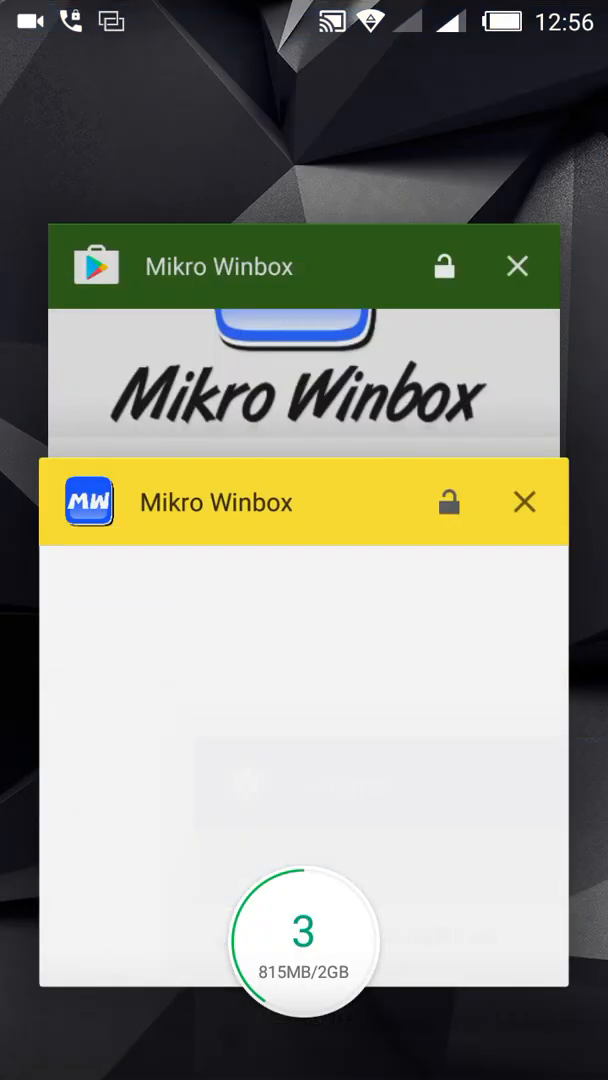
Step: Reopen Mikro Winbox from its store page and decline the Pro offer again
click(524, 502)
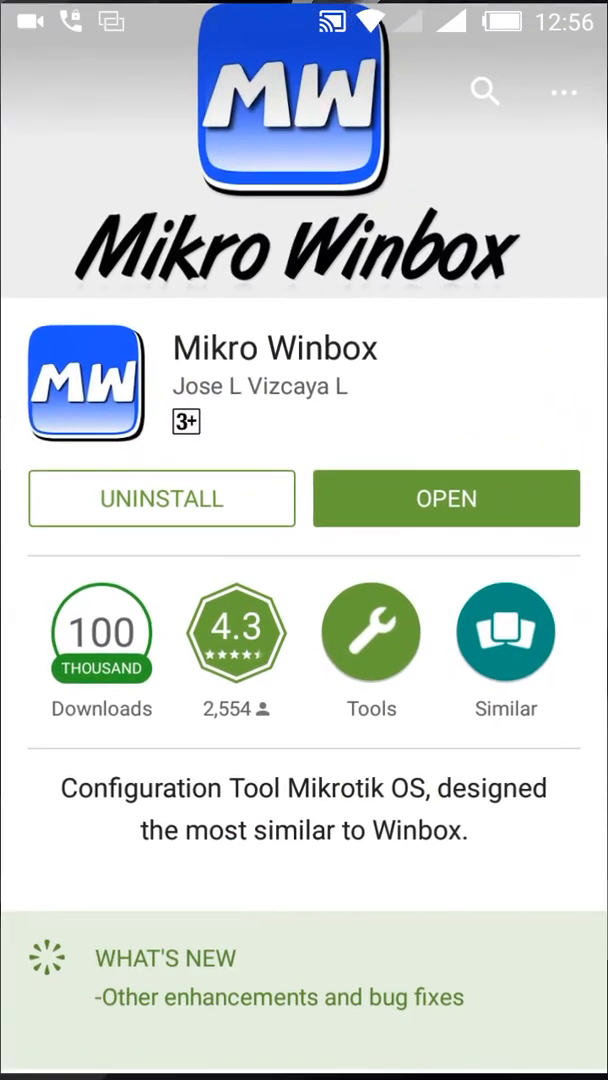
click(446, 498)
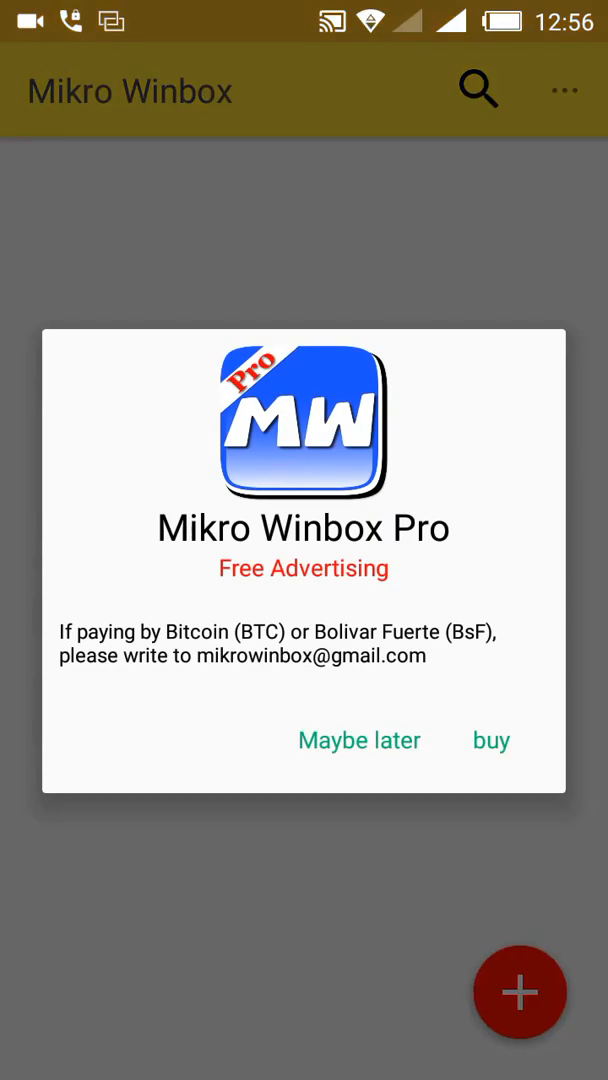
click(360, 740)
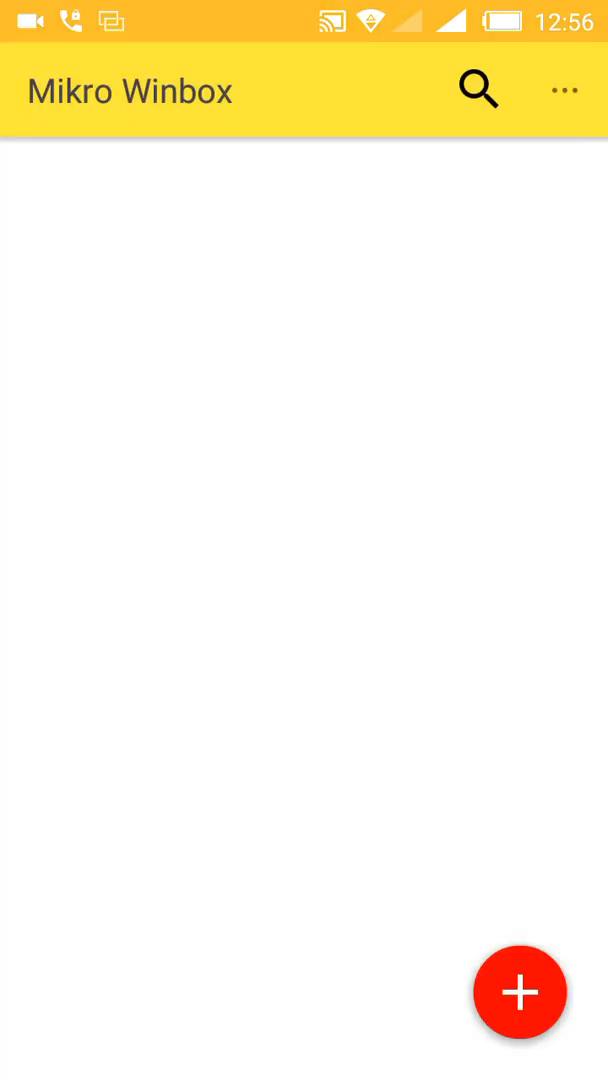
Step: Start a new router host entry with address 192.168.2.15
click(520, 992)
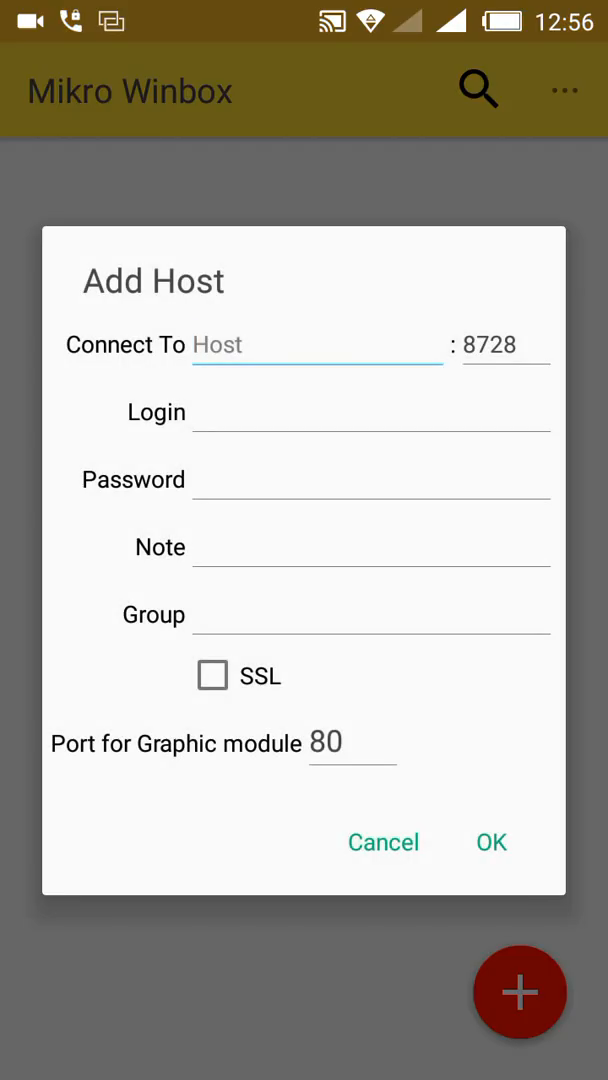
click(318, 344)
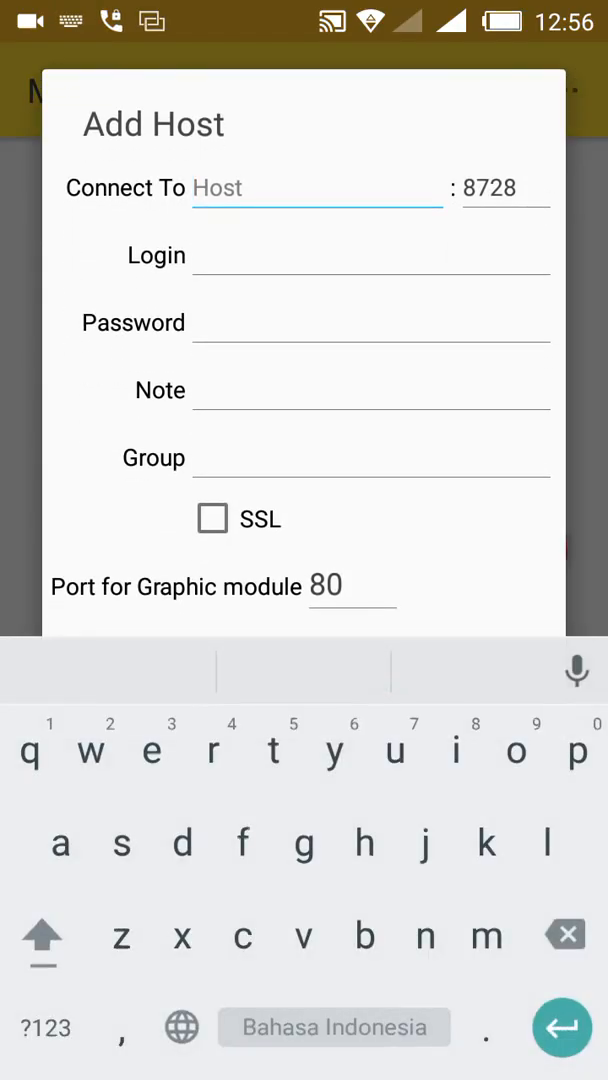
text(192)
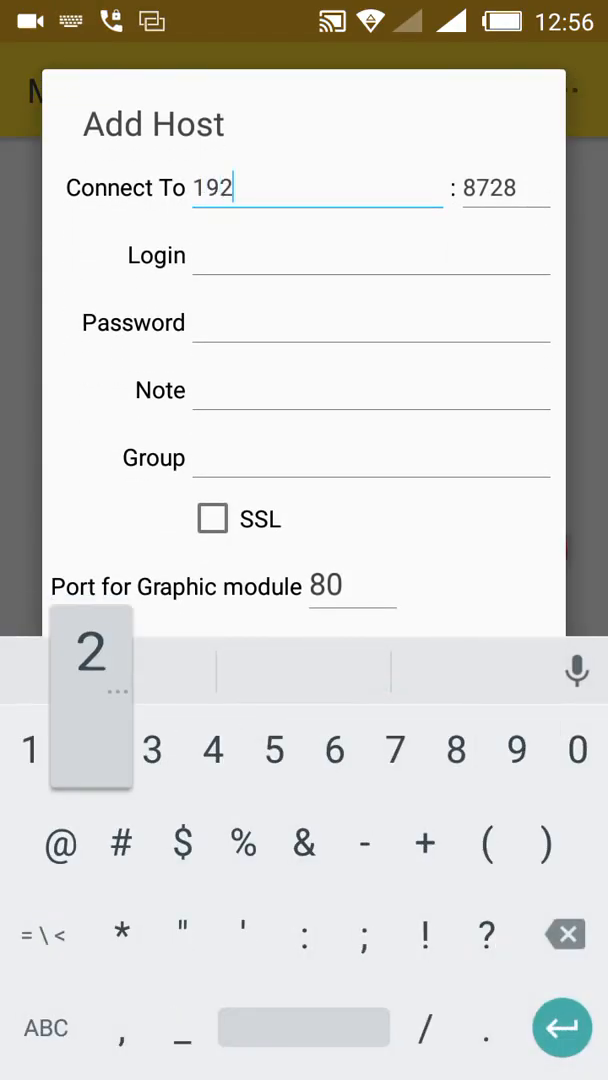
text(.168)
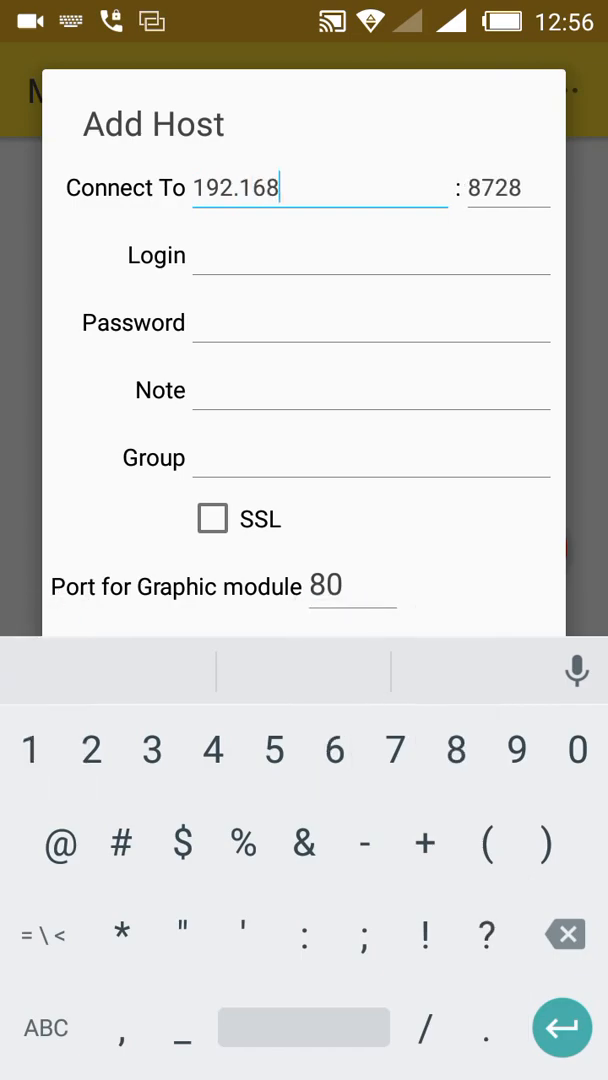
text(2.15)
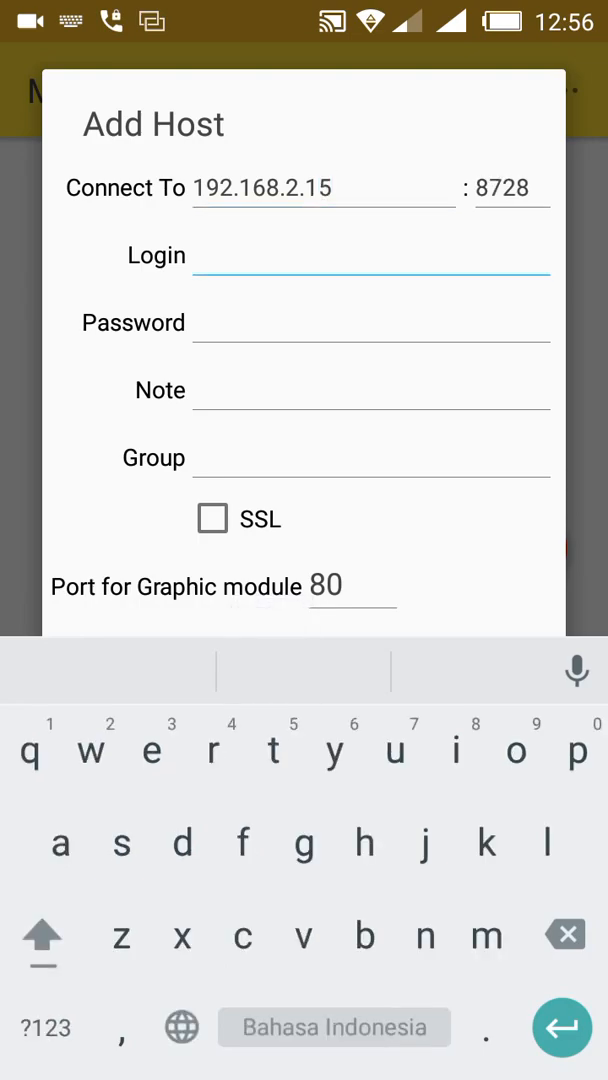
Step: Enter login admin and the password, then save the host entry
text(adm)
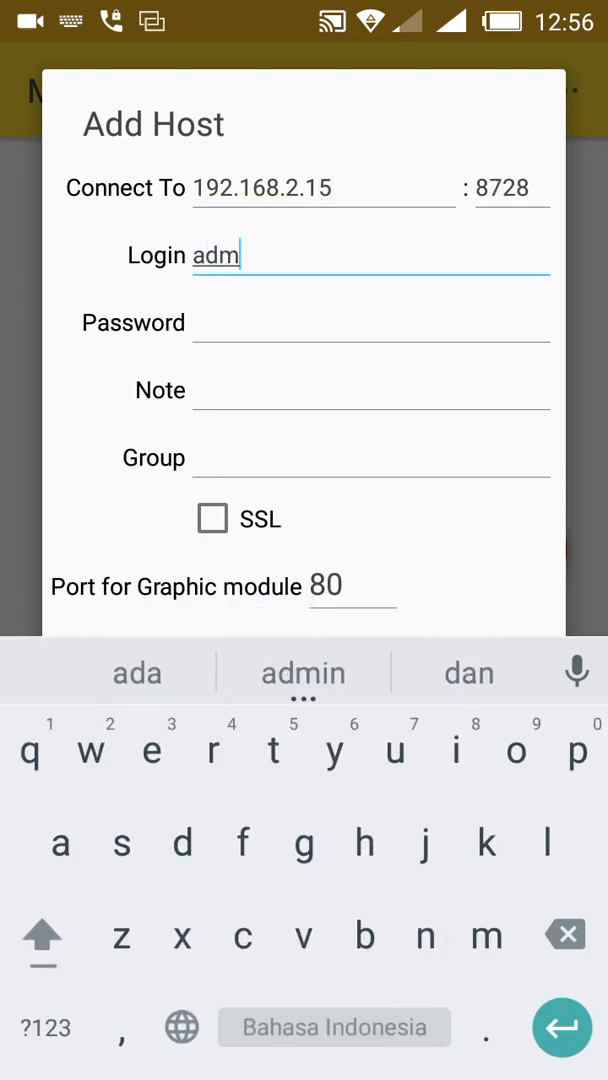
click(302, 672)
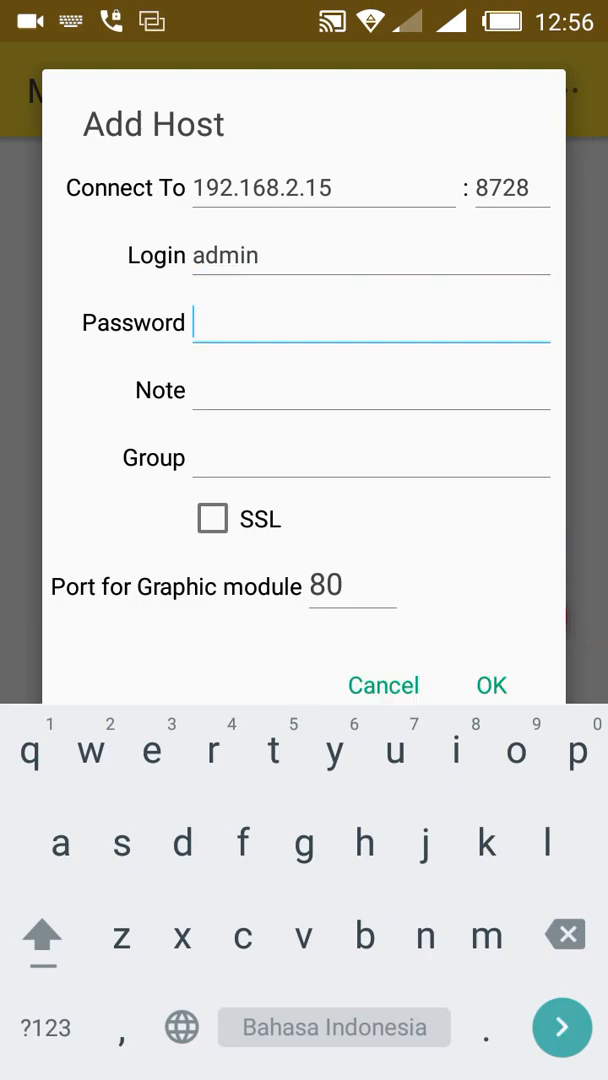
text(k)
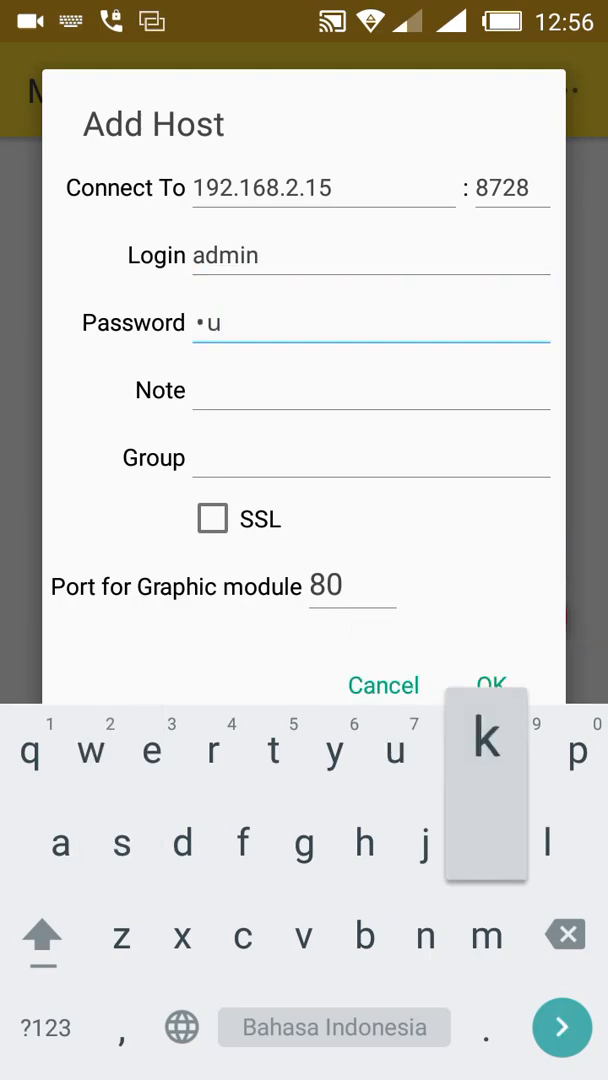
text(e)
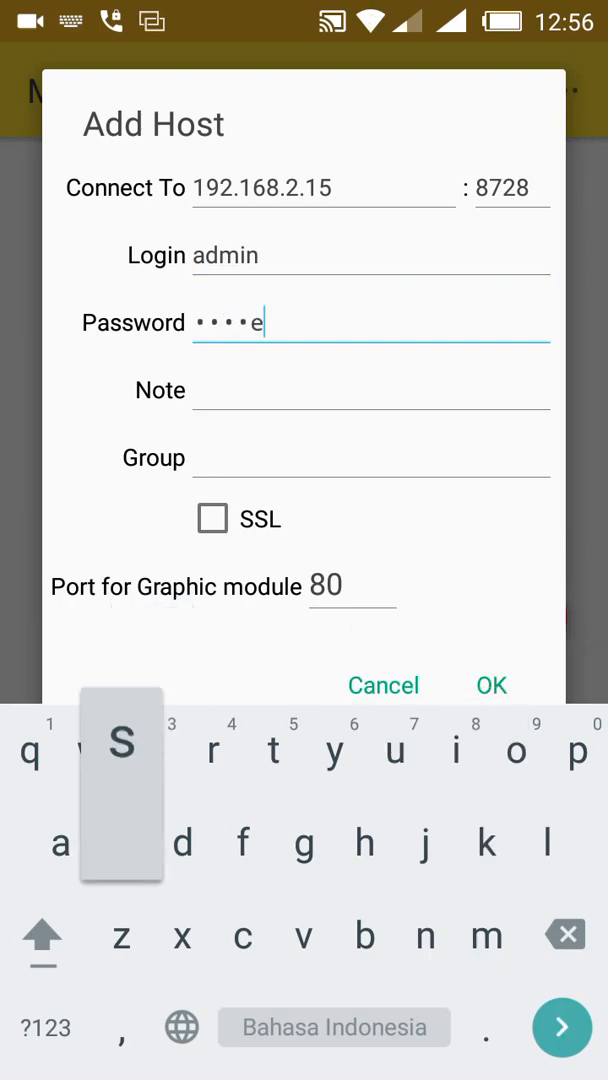
click(120, 748)
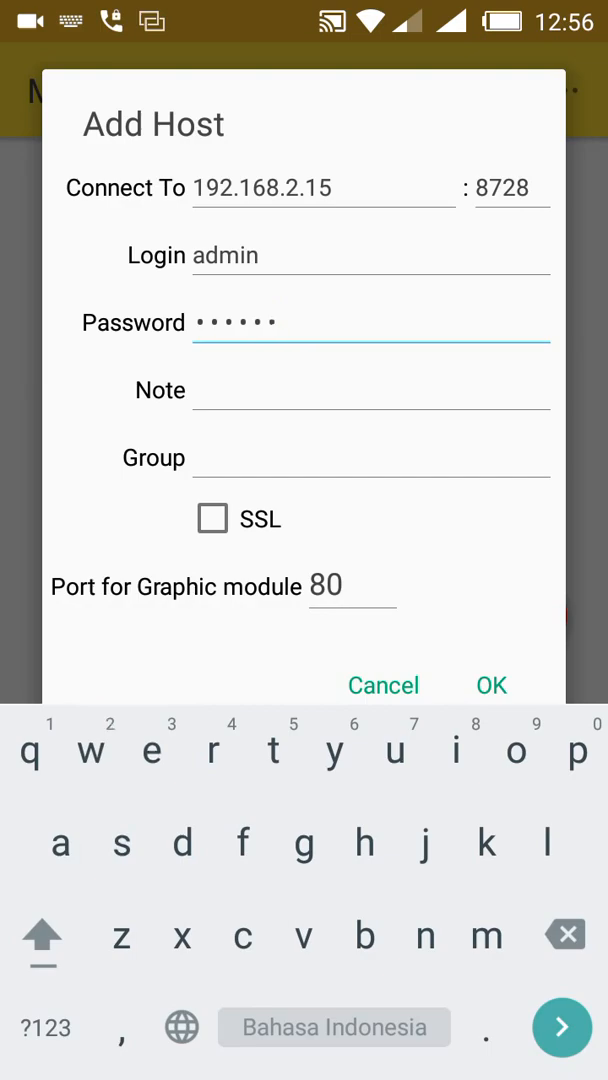
click(492, 684)
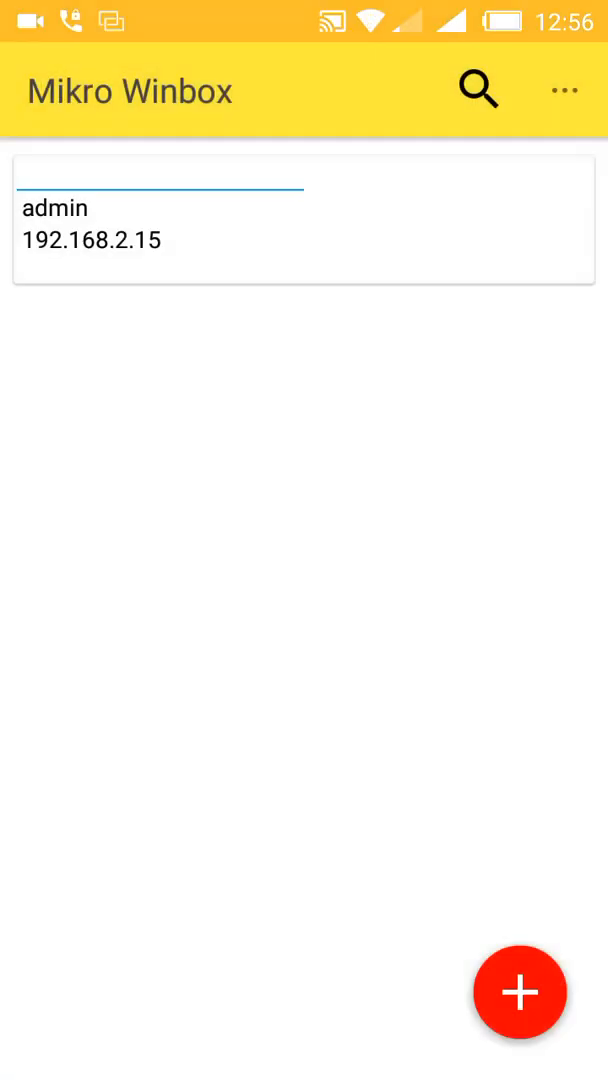
Step: Connect to the saved router at 192.168.2.15 and show its Wireless interfaces with wlan1
click(160, 224)
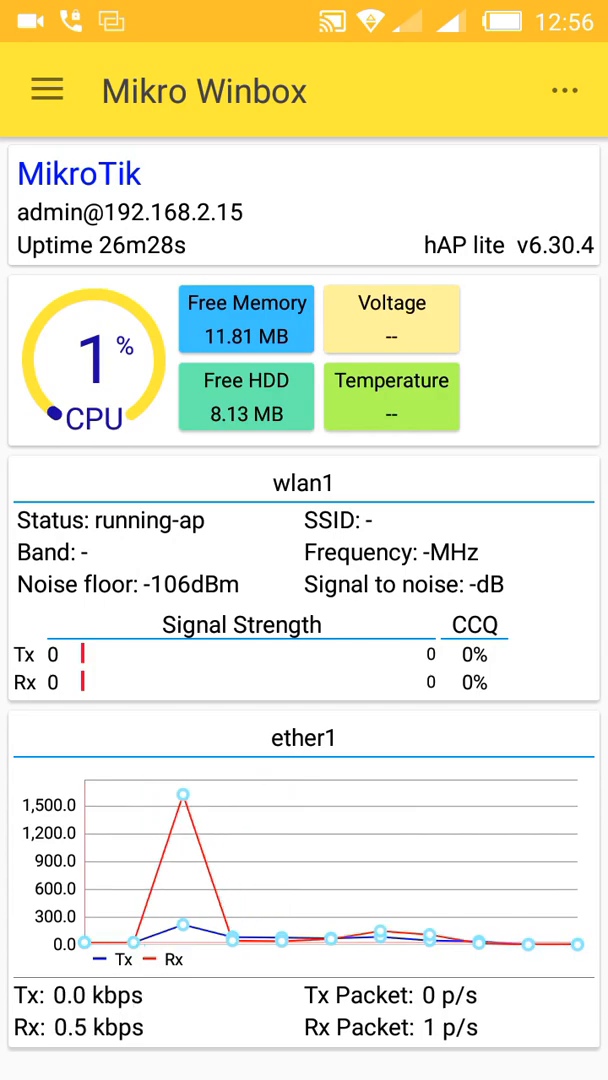
click(46, 90)
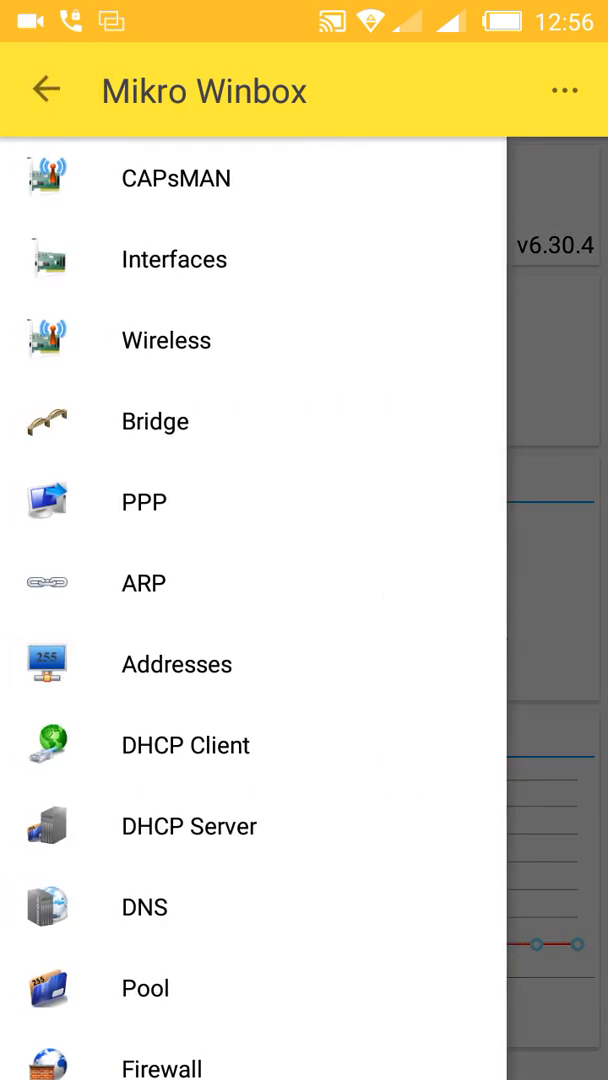
click(174, 260)
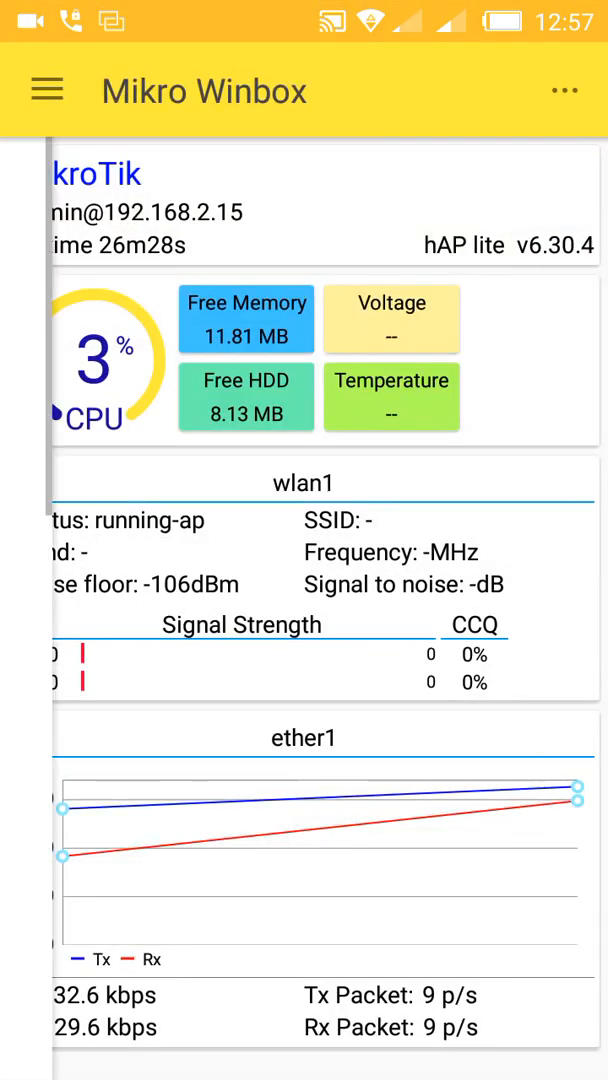
click(46, 90)
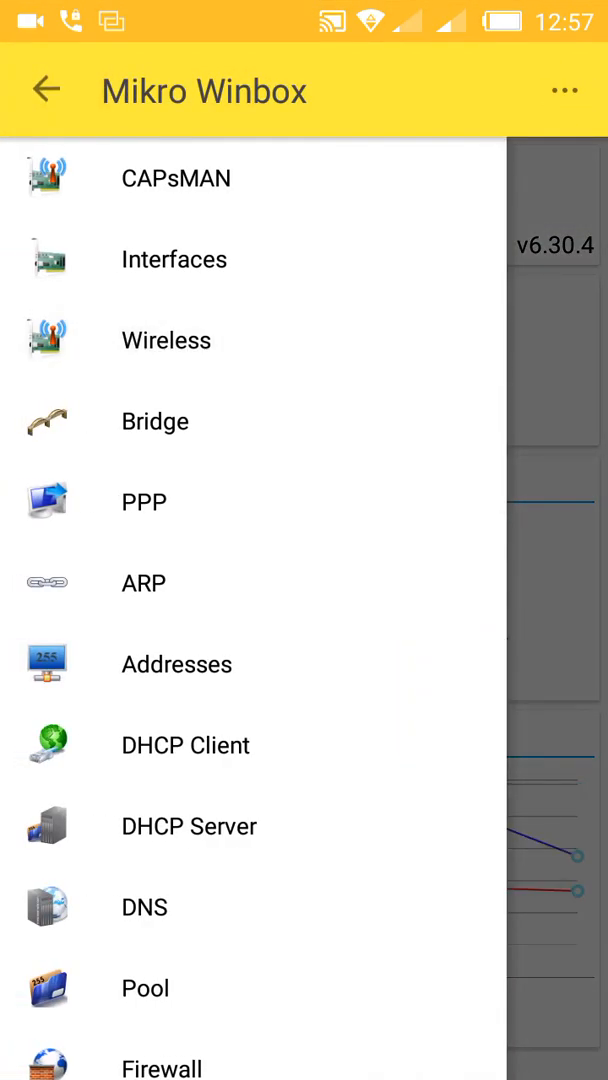
click(168, 340)
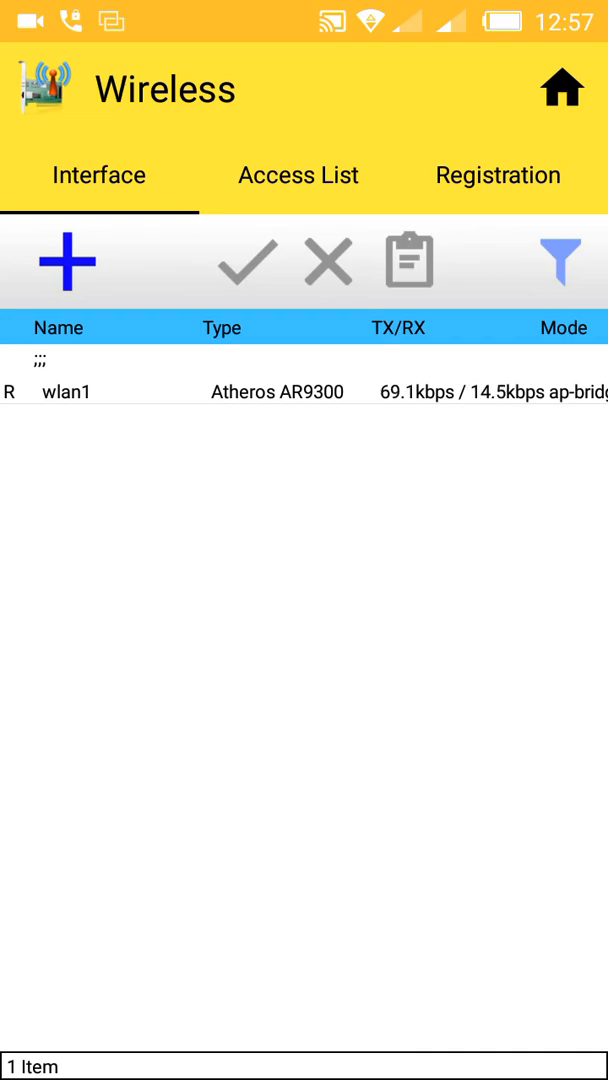
Step: Check the addable wireless interface types, return to the dashboard and browse the sections list
click(66, 262)
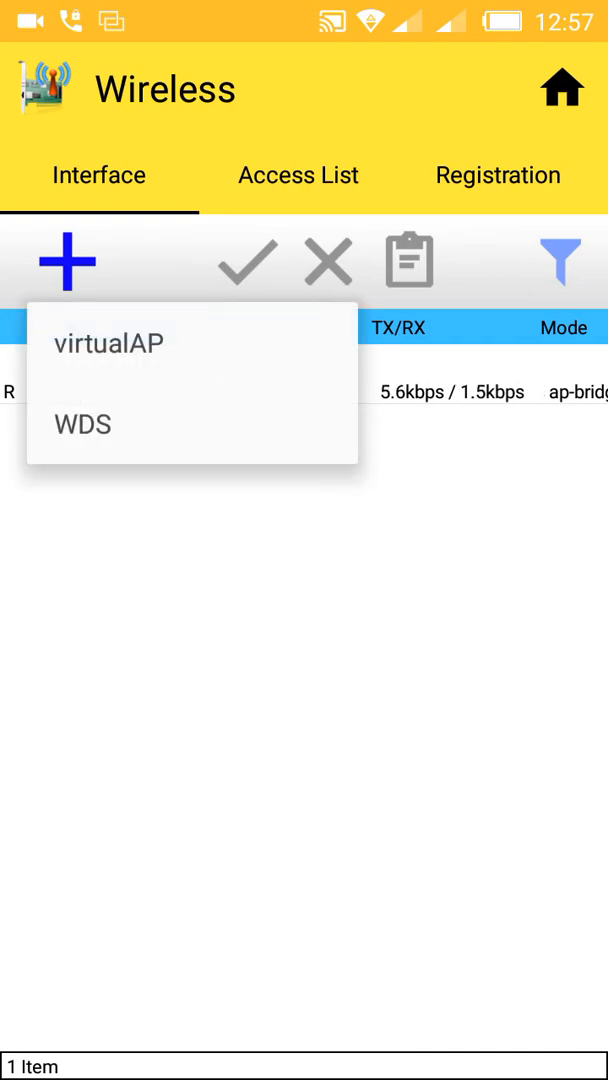
click(110, 342)
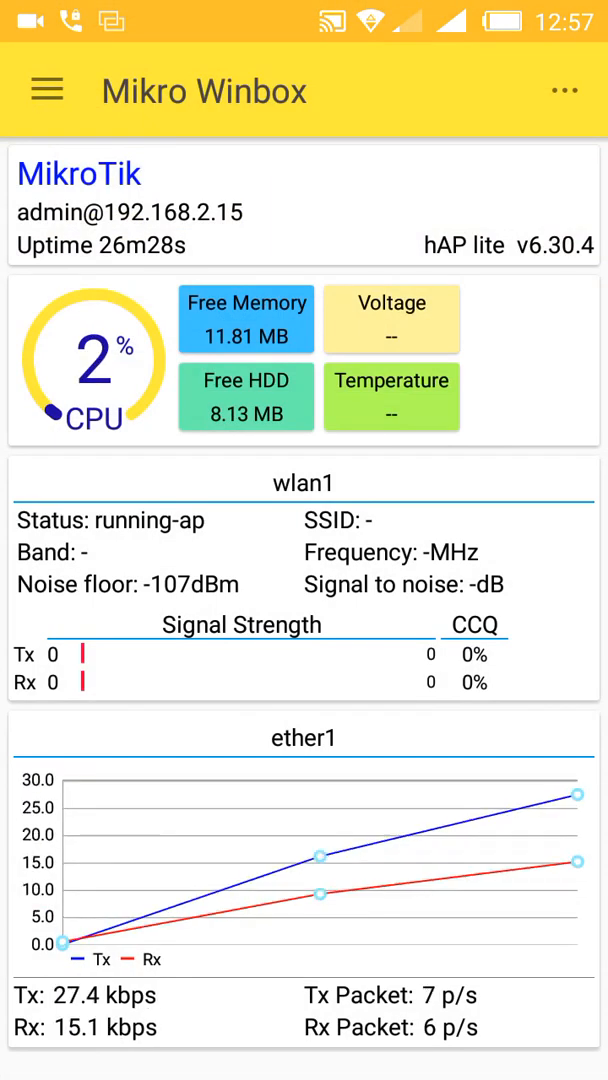
click(46, 88)
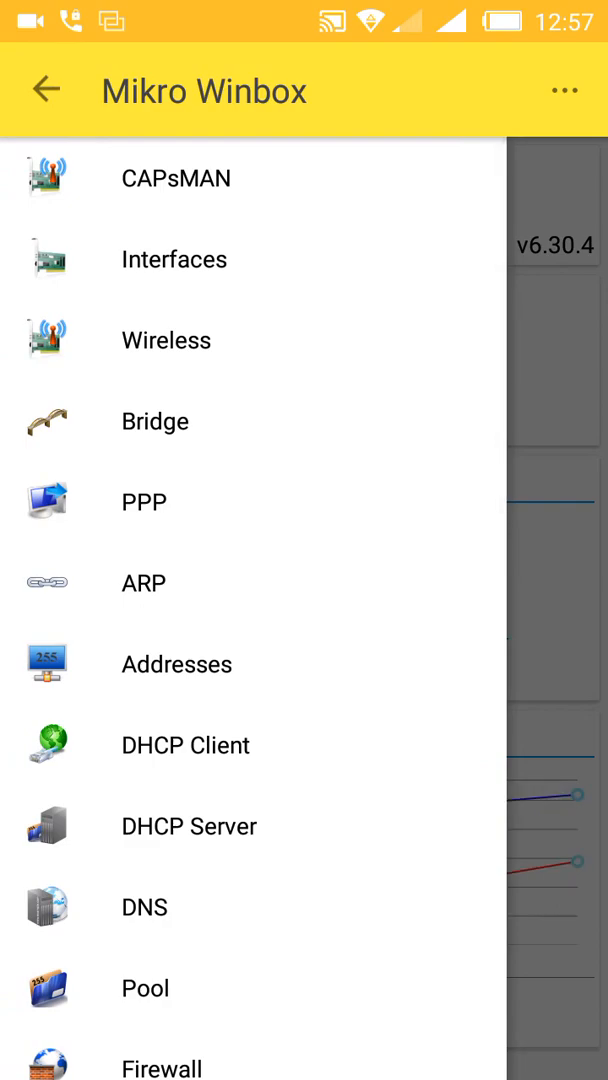
scroll(down, 3)
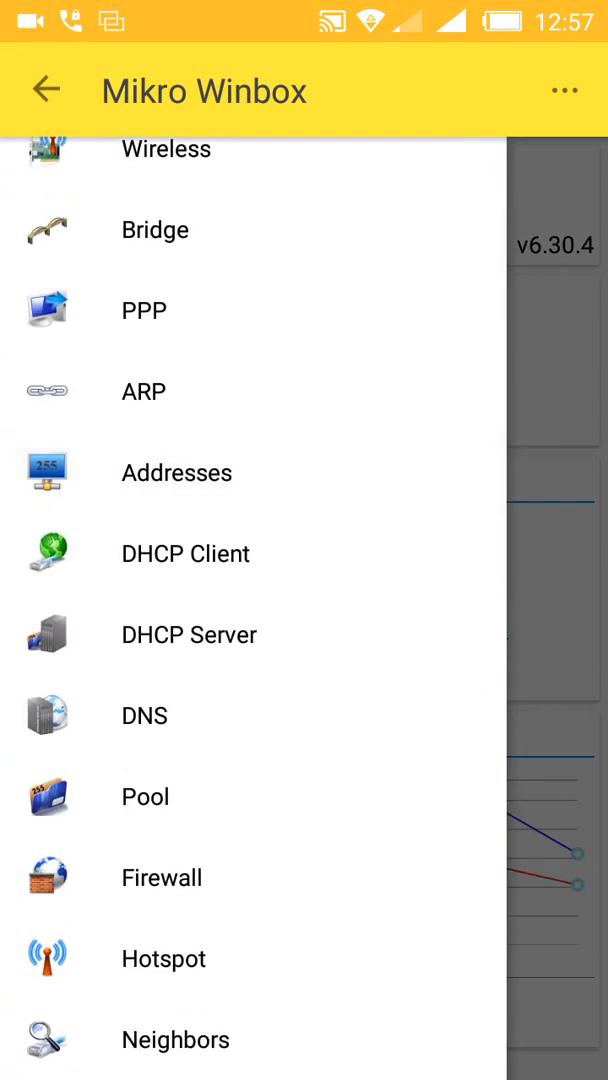
Step: In Addresses, start a new address and enter 192.168.5.1/24
click(176, 472)
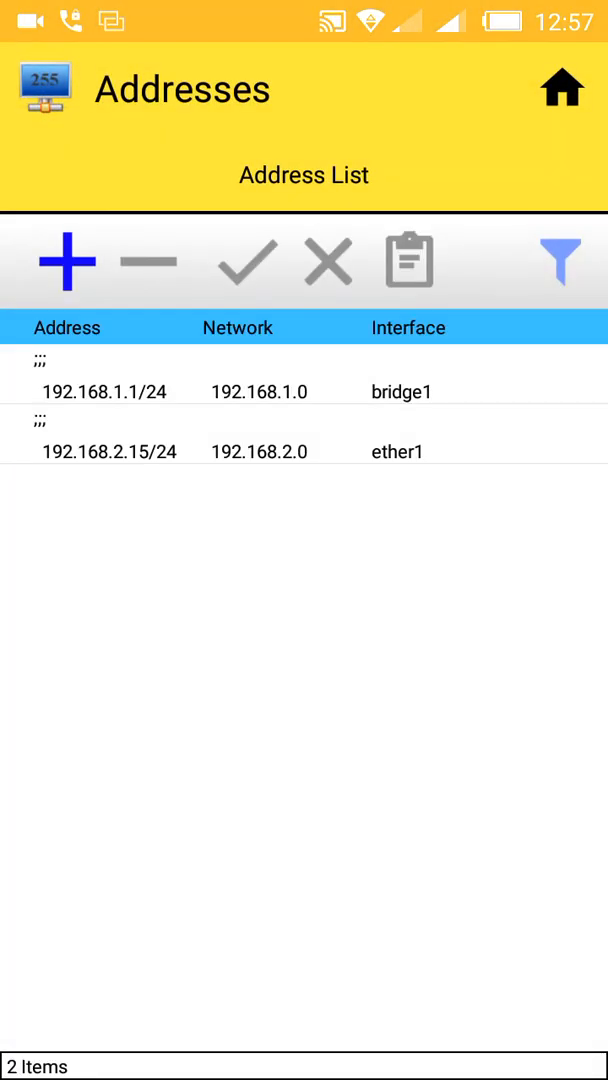
click(66, 260)
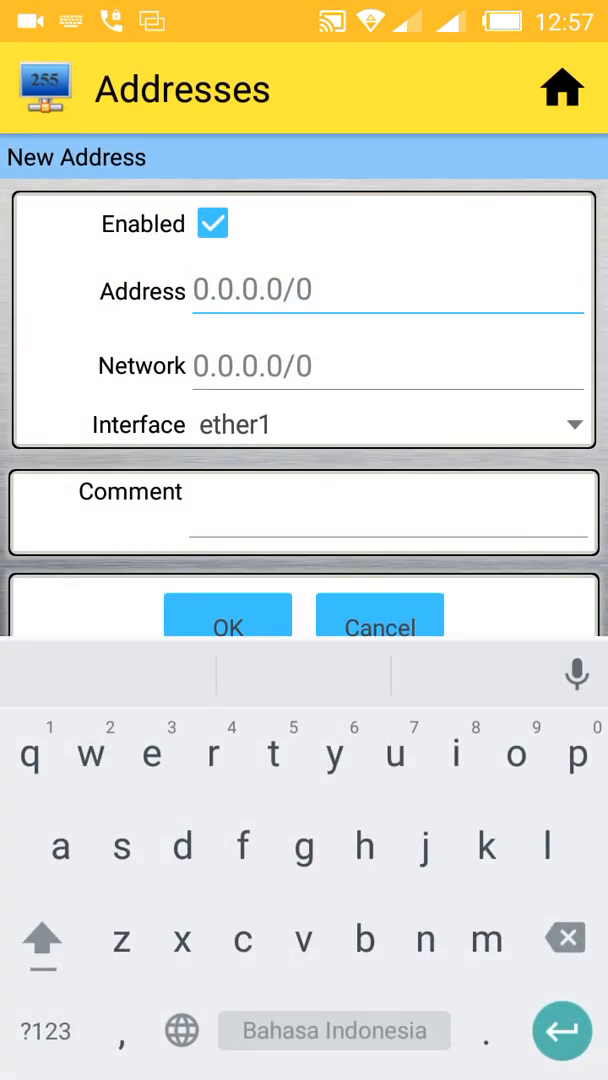
click(44, 1030)
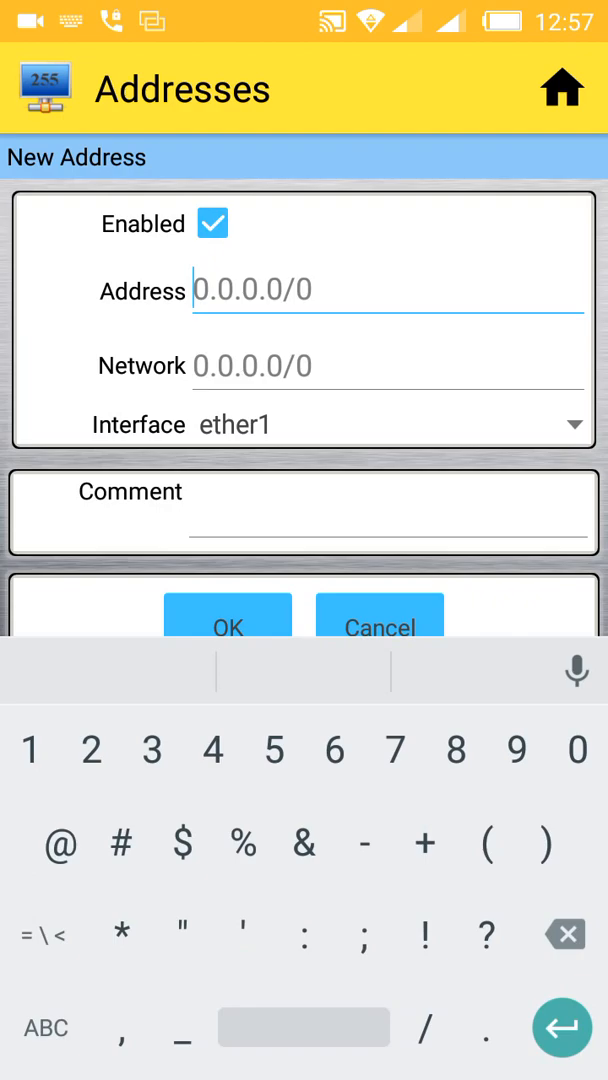
text(192)
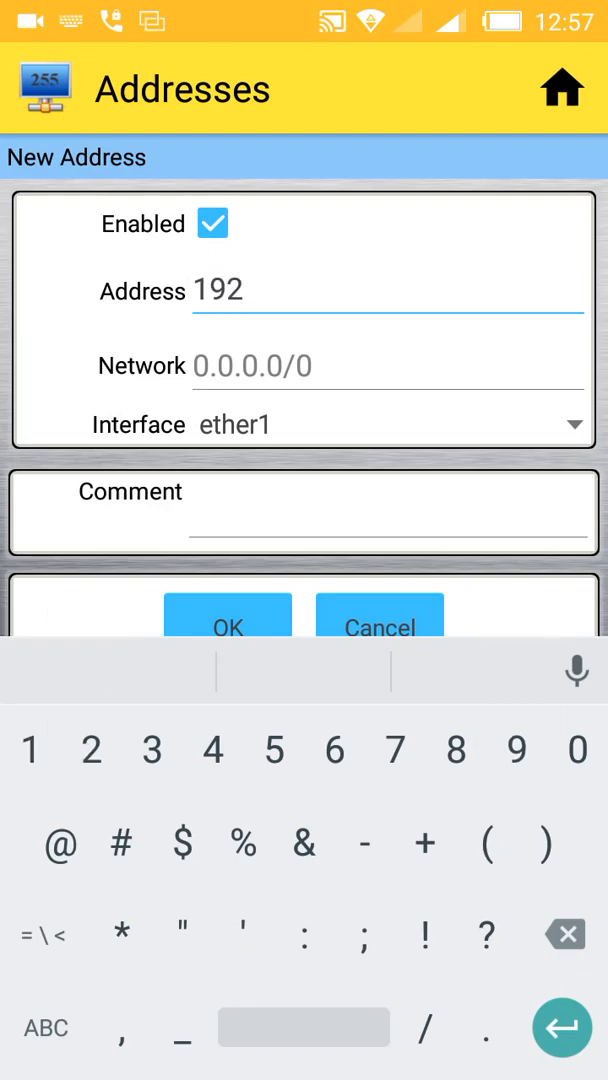
text(.168)
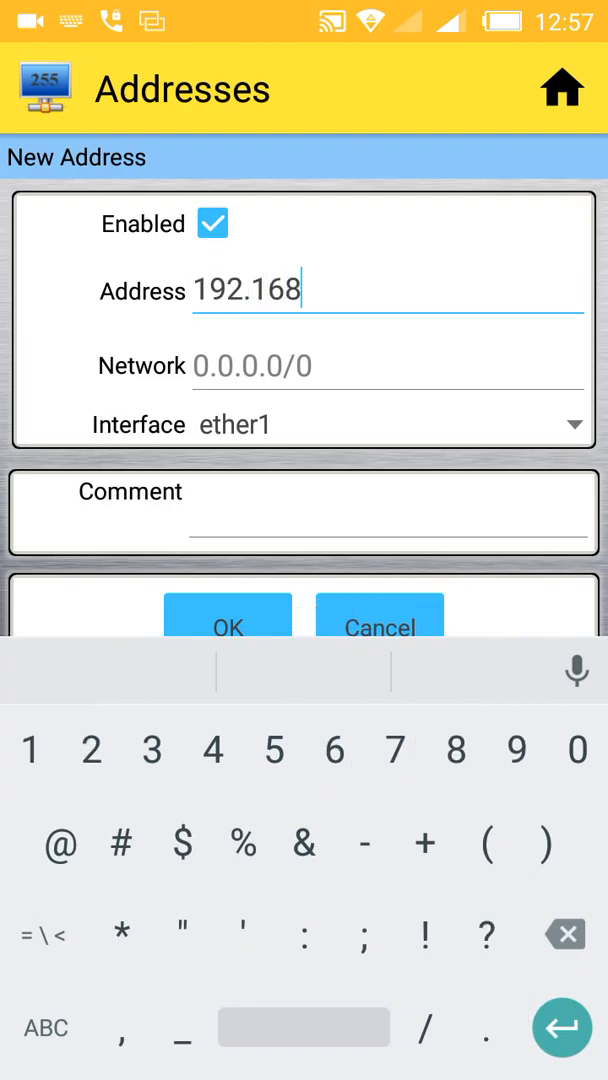
text(.)
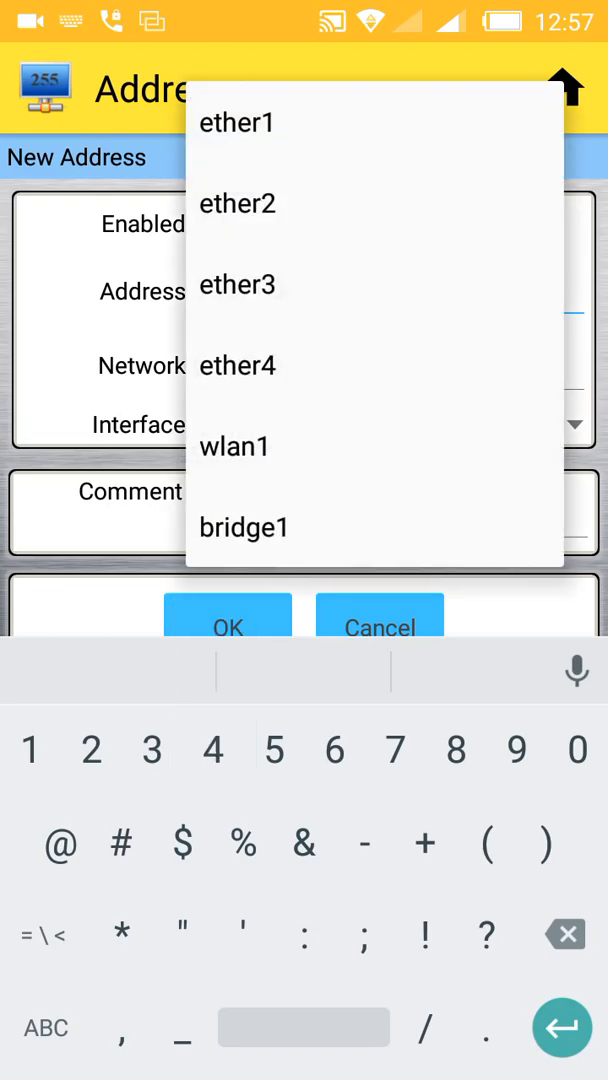
Step: Assign the address to ether4 with comment LAN2 and save it
click(238, 364)
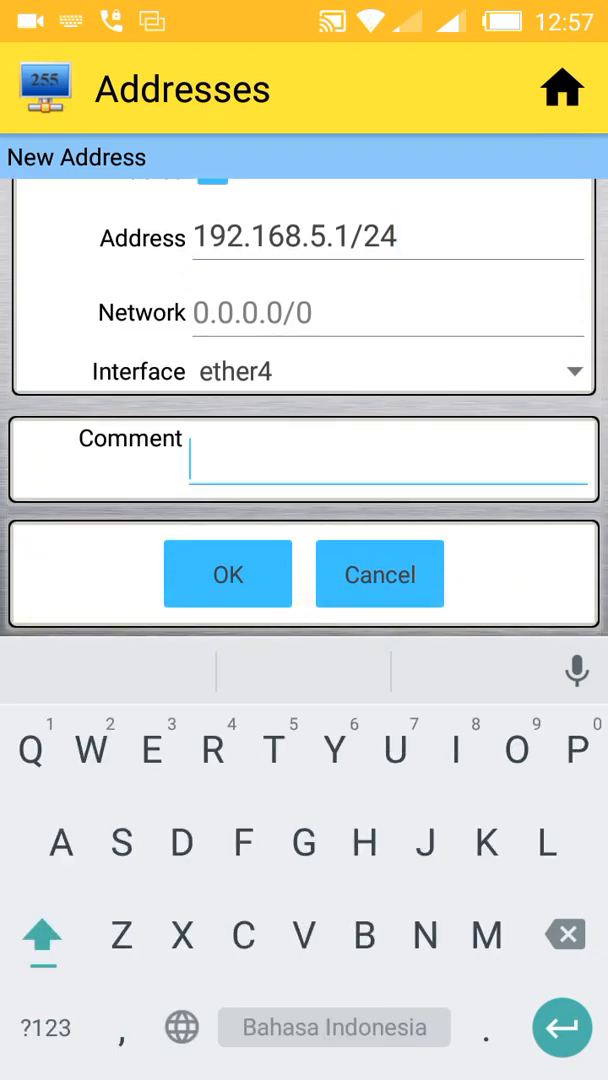
text(LAN2)
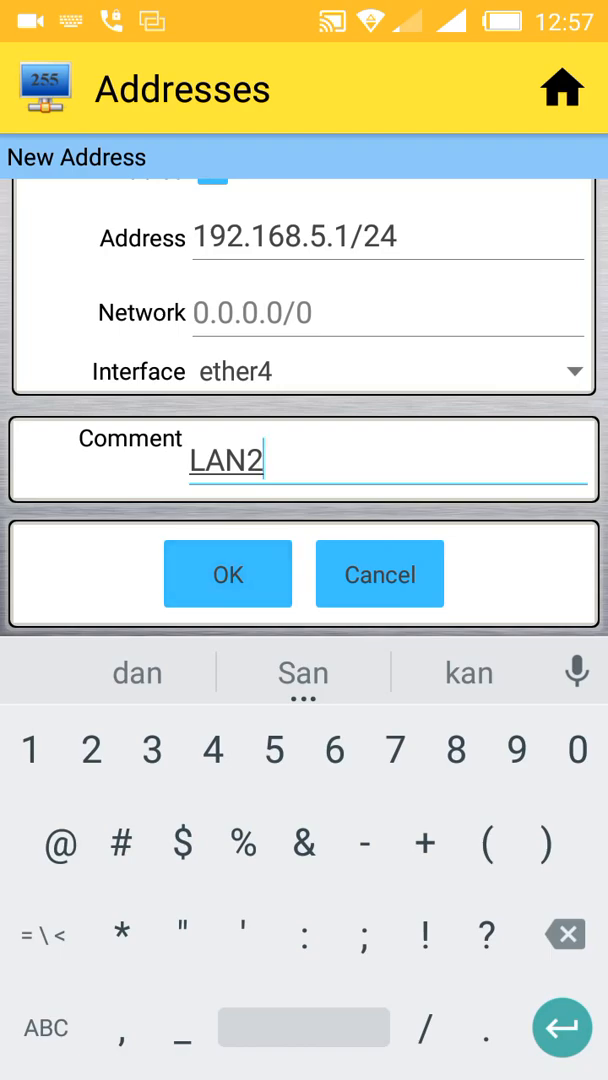
click(228, 572)
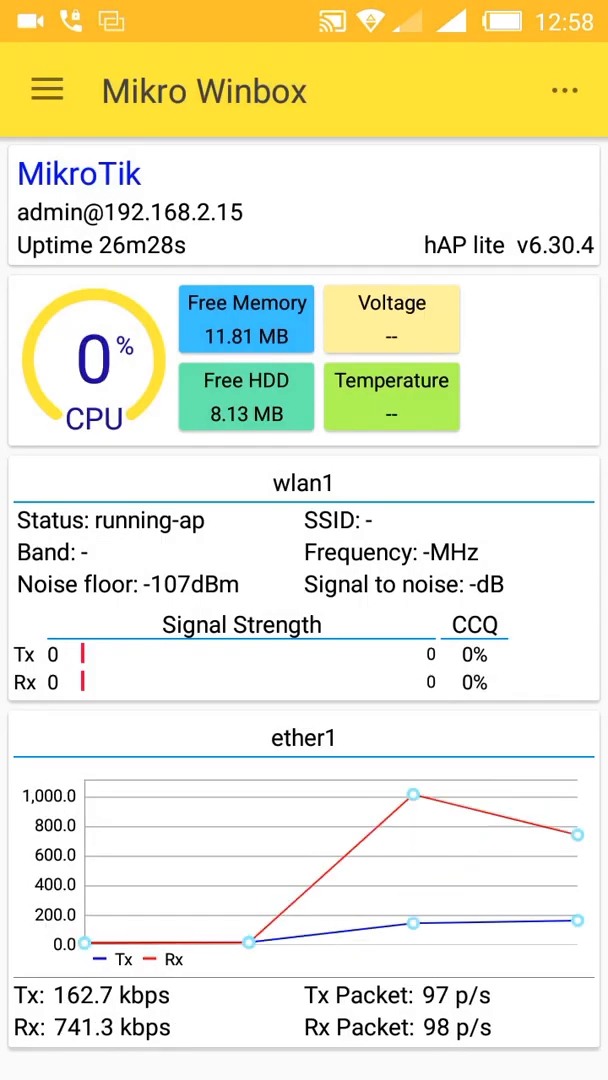
Step: Go to the Queues section and start a blank new simple queue
click(46, 90)
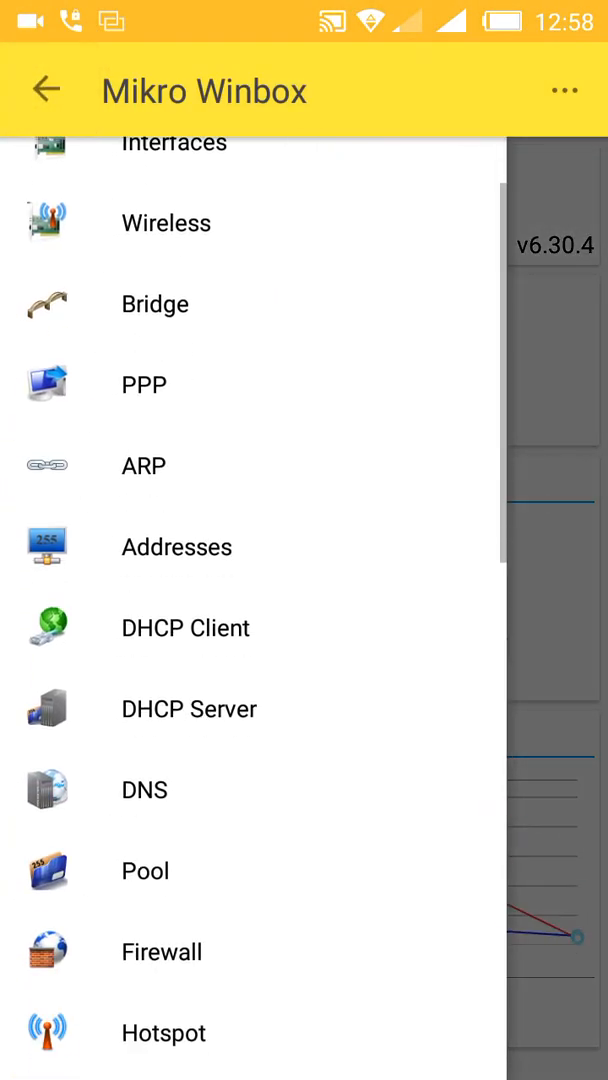
scroll(down, 3)
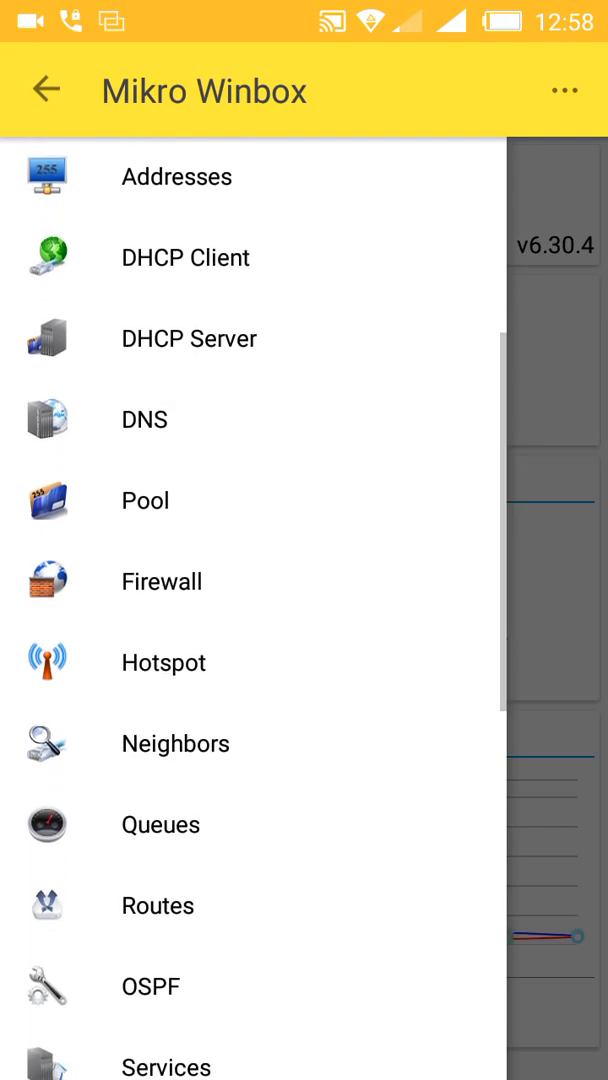
scroll(down, 3)
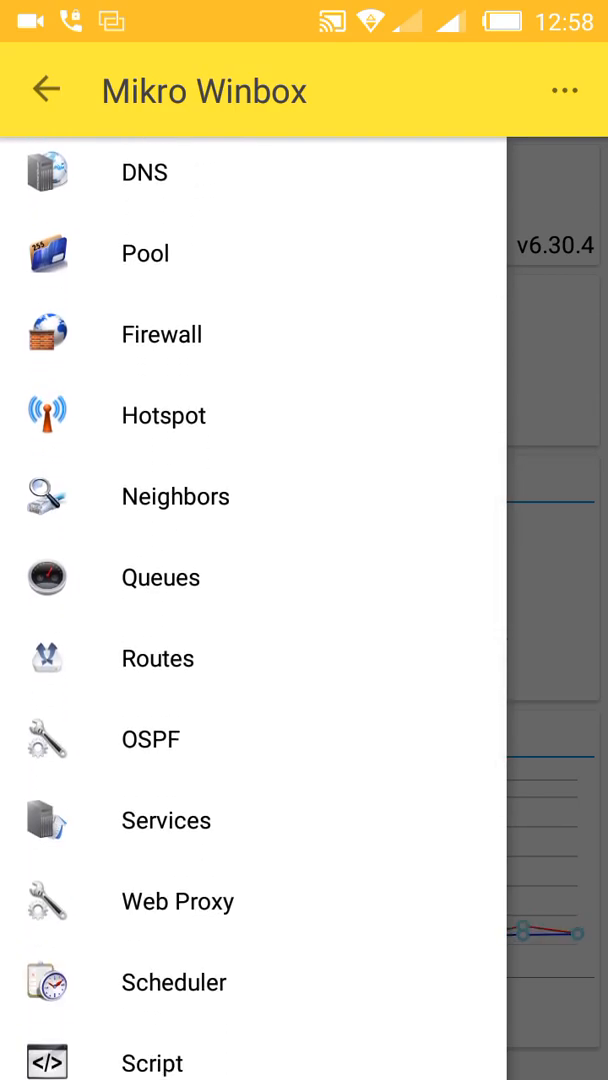
click(160, 576)
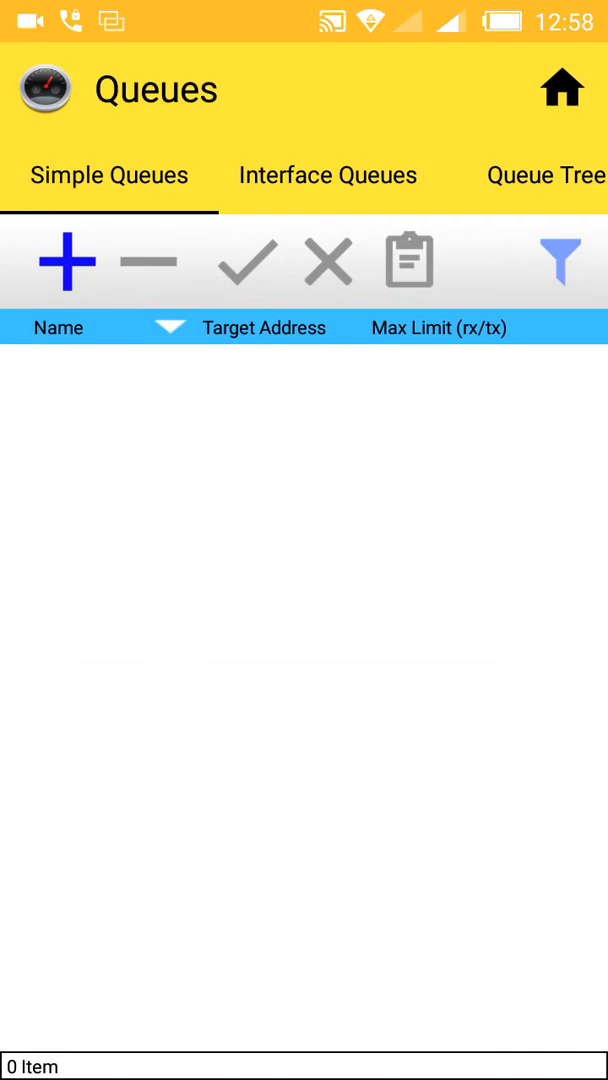
click(68, 260)
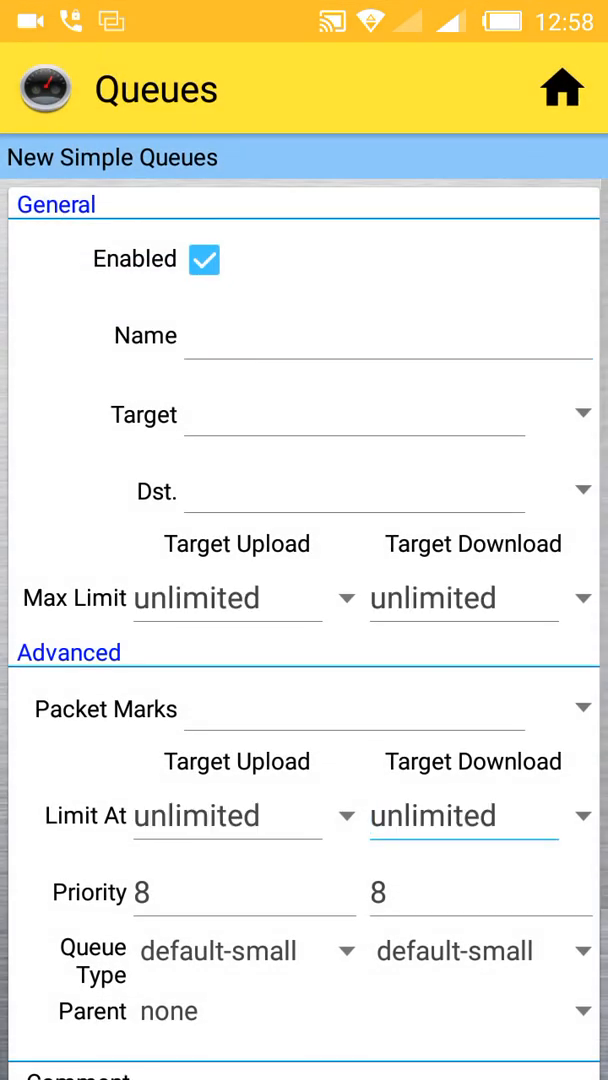